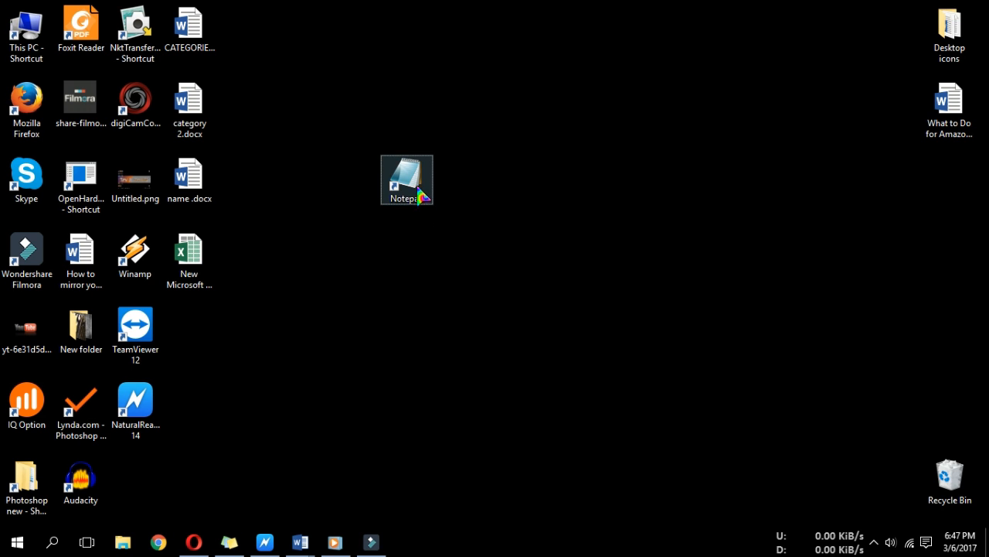
Step: Launch Notepad from its desktop shortcut in a normal-size window
{"action": "double_click", "coordinate": [406, 180]}
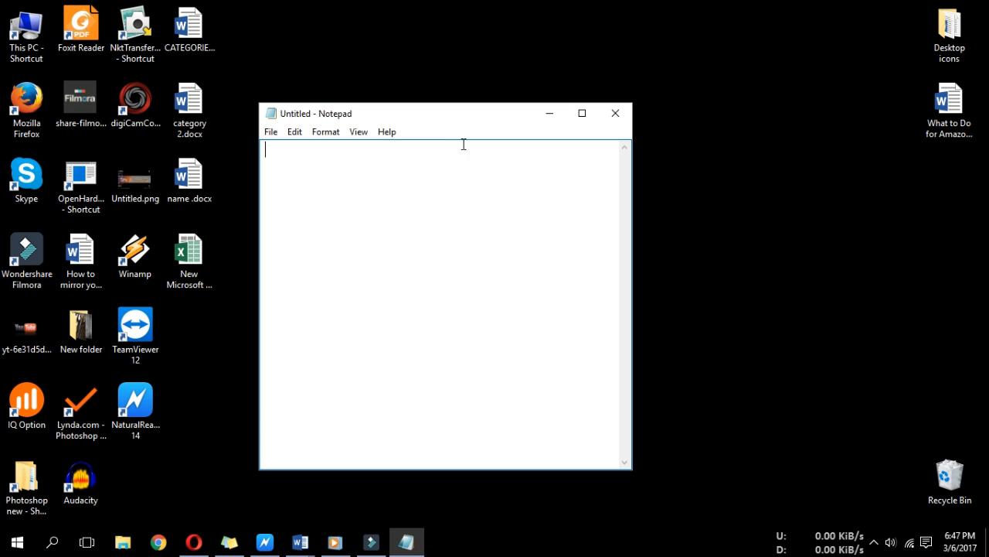
{"action": "left_click", "coordinate": [581, 112]}
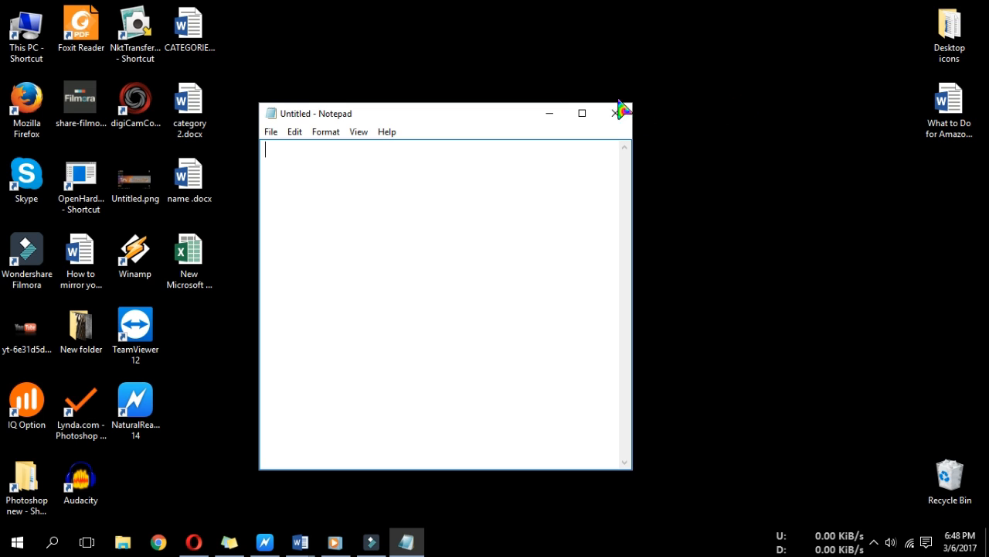
Step: Set the Notepad shortcut's Run option to Maximized and apply it
{"action": "left_click", "coordinate": [614, 113]}
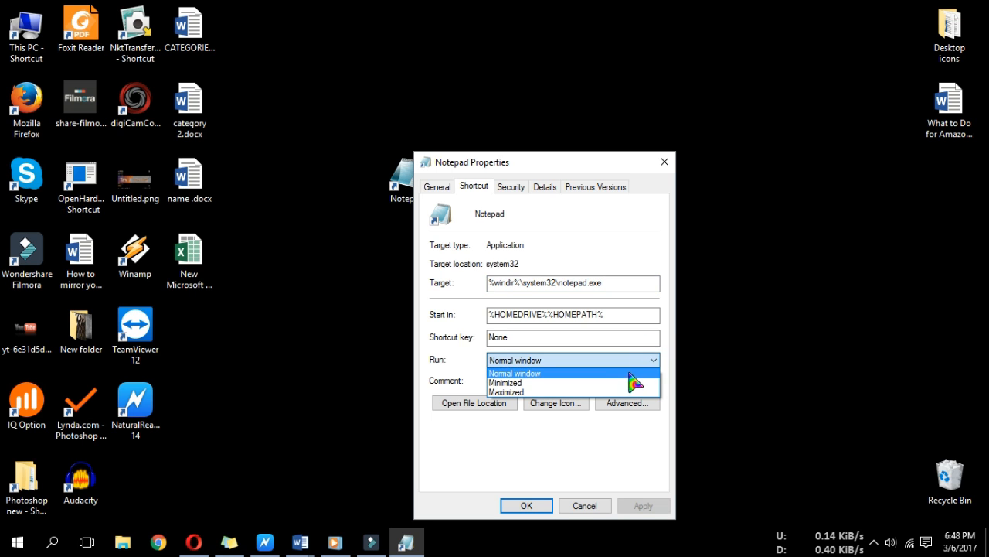
{"action": "left_click", "coordinate": [523, 391]}
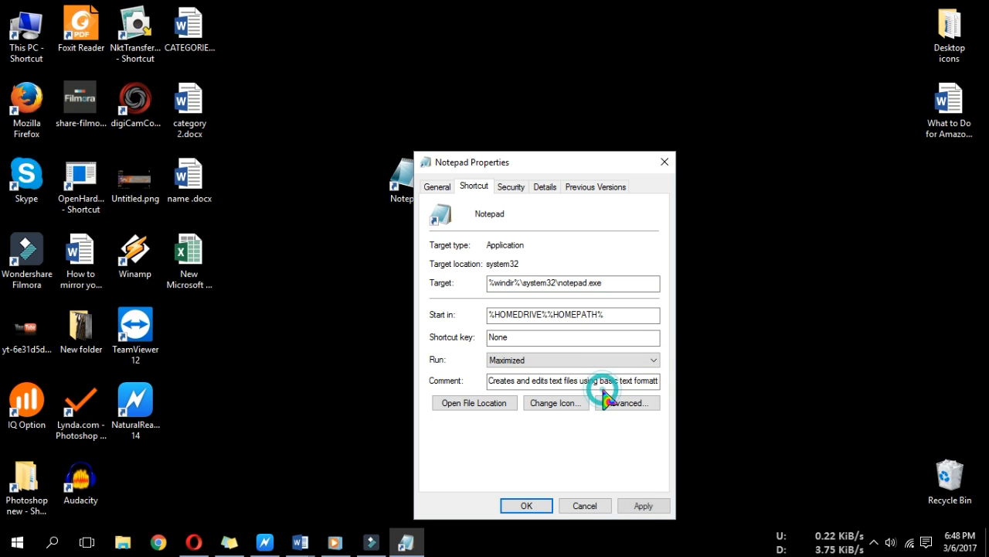
{"action": "triple_click", "coordinate": [572, 283]}
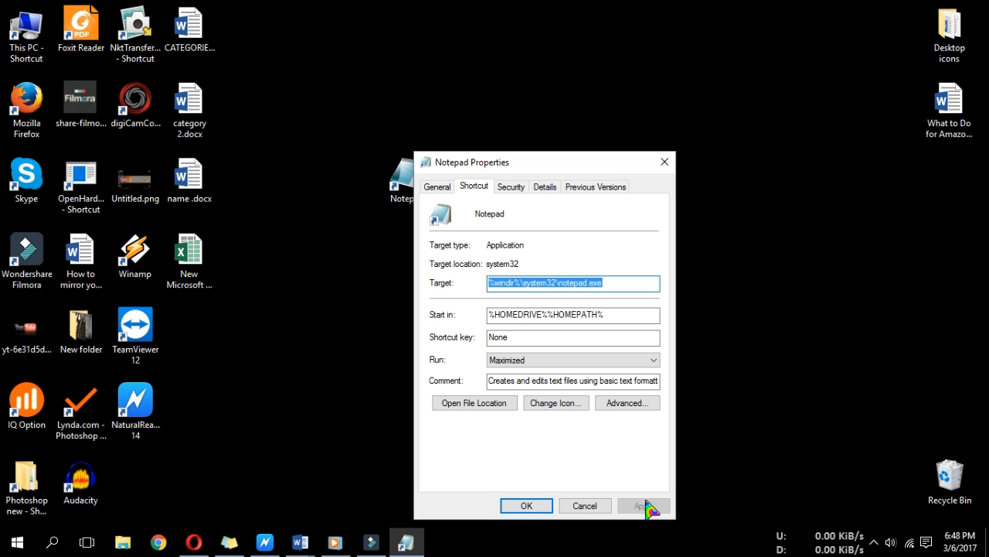
{"action": "left_click", "coordinate": [525, 504]}
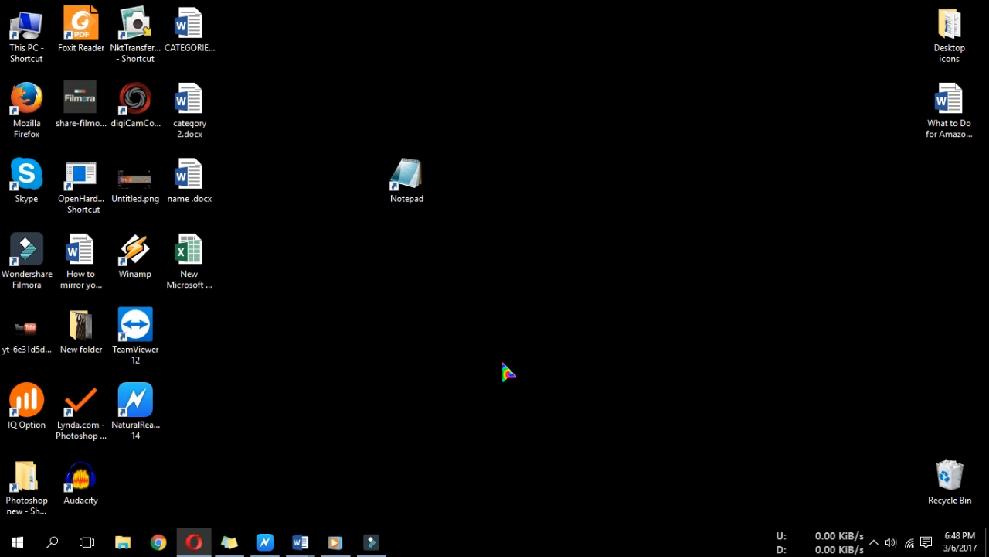
Step: Relaunch Notepad from the shortcut to confirm it opens full-screen
{"action": "double_click", "coordinate": [405, 168]}
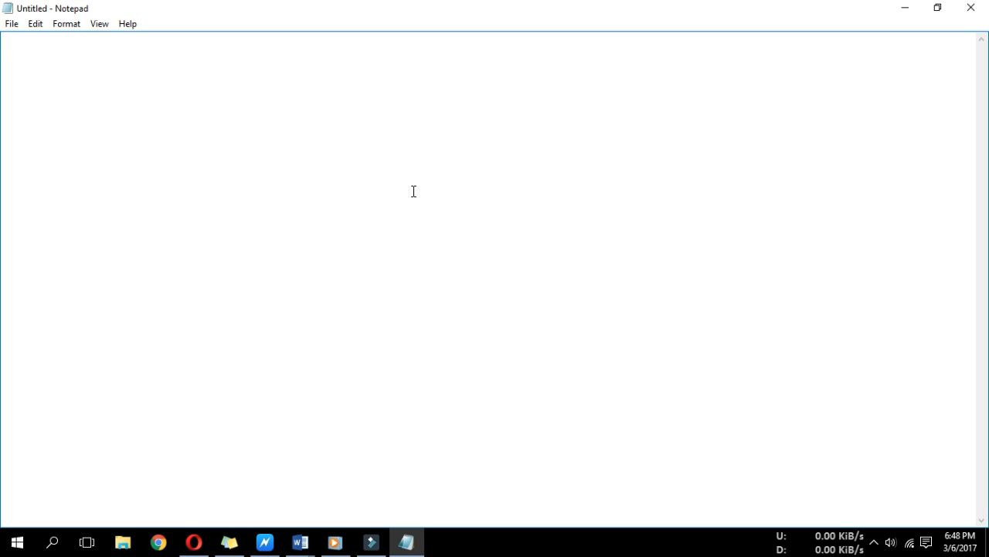